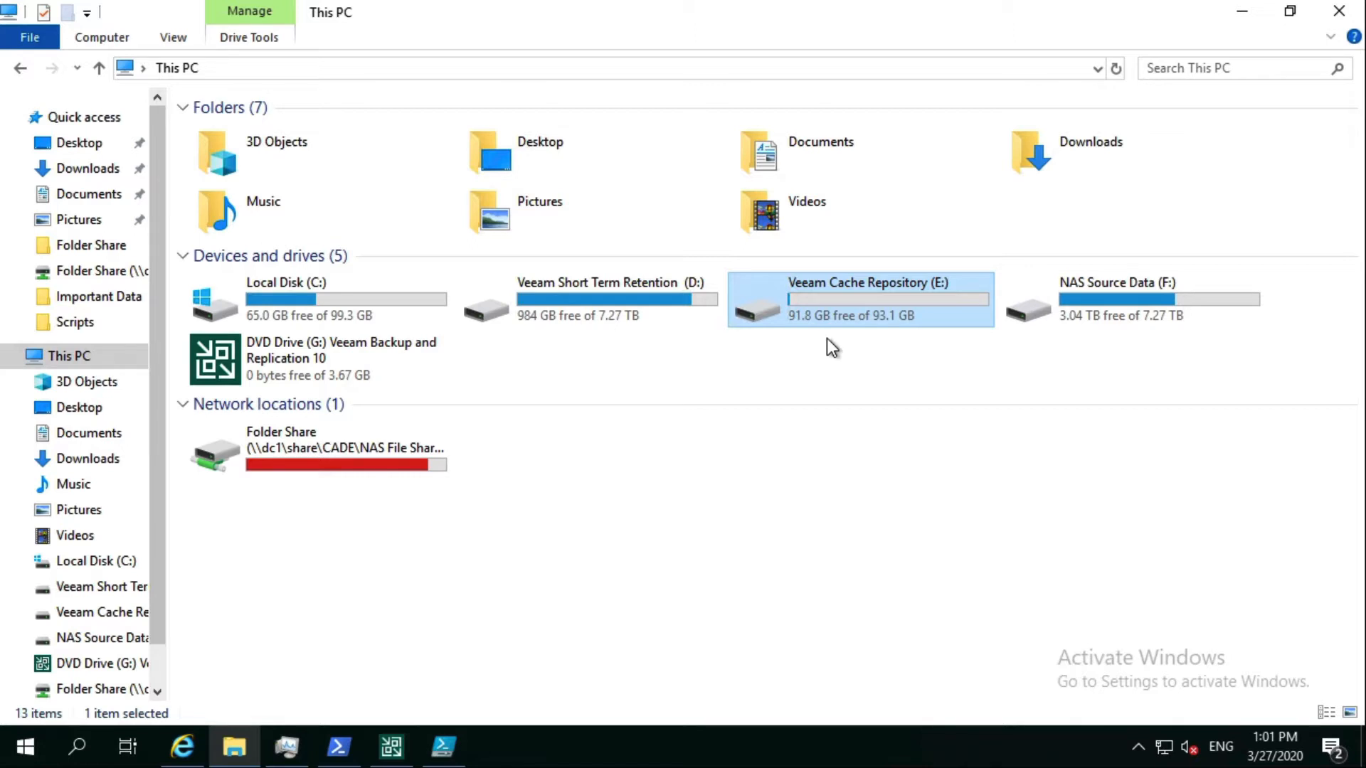
mouse_move(841, 311)
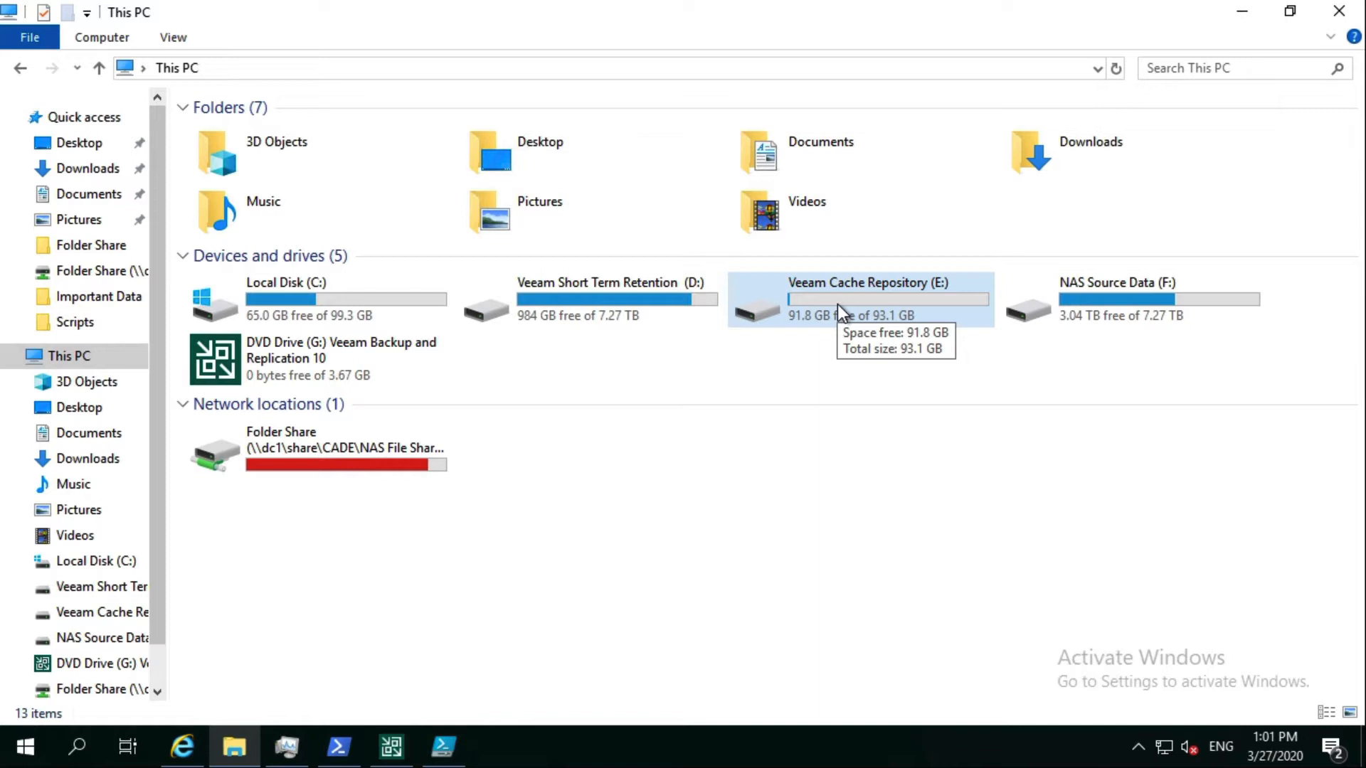
Open the Veeam Cache Repository (E:) drive from This PC
double_click(866, 299)
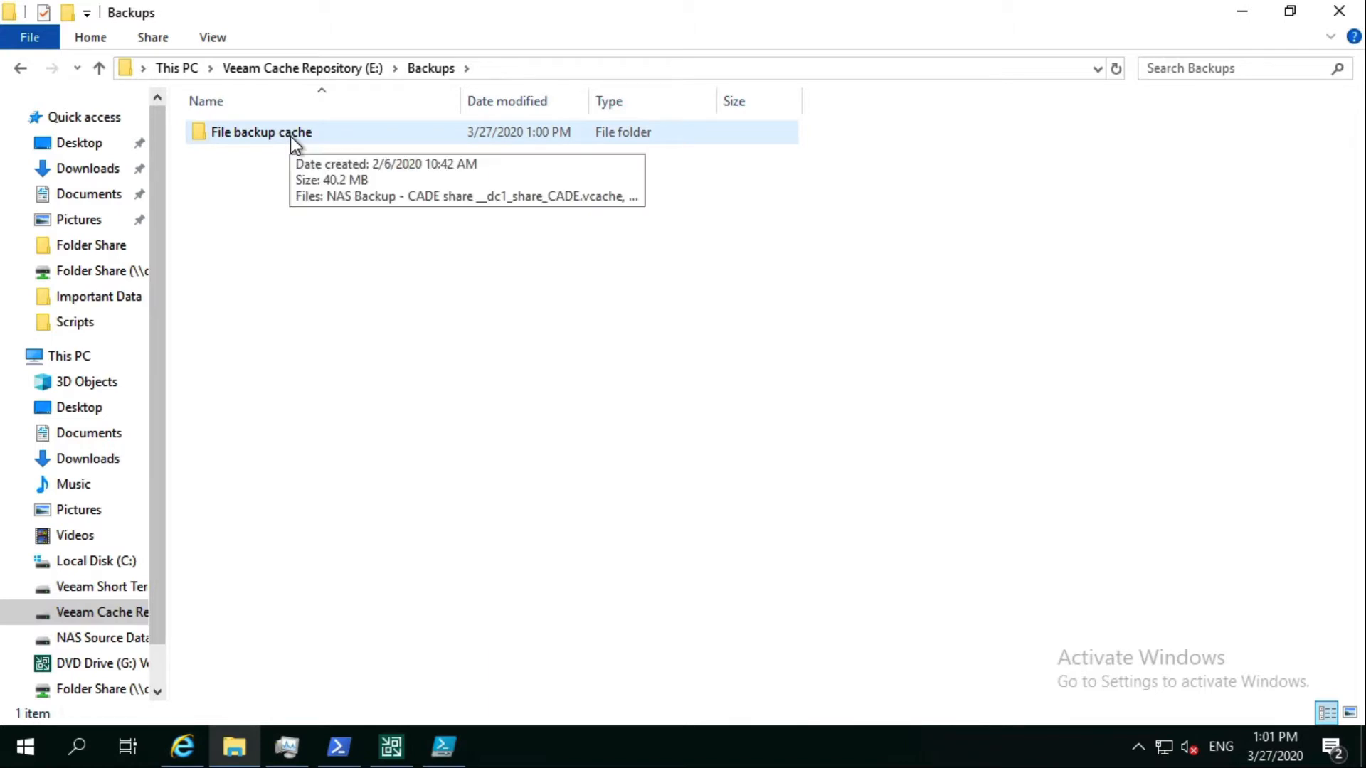
double_click(260, 132)
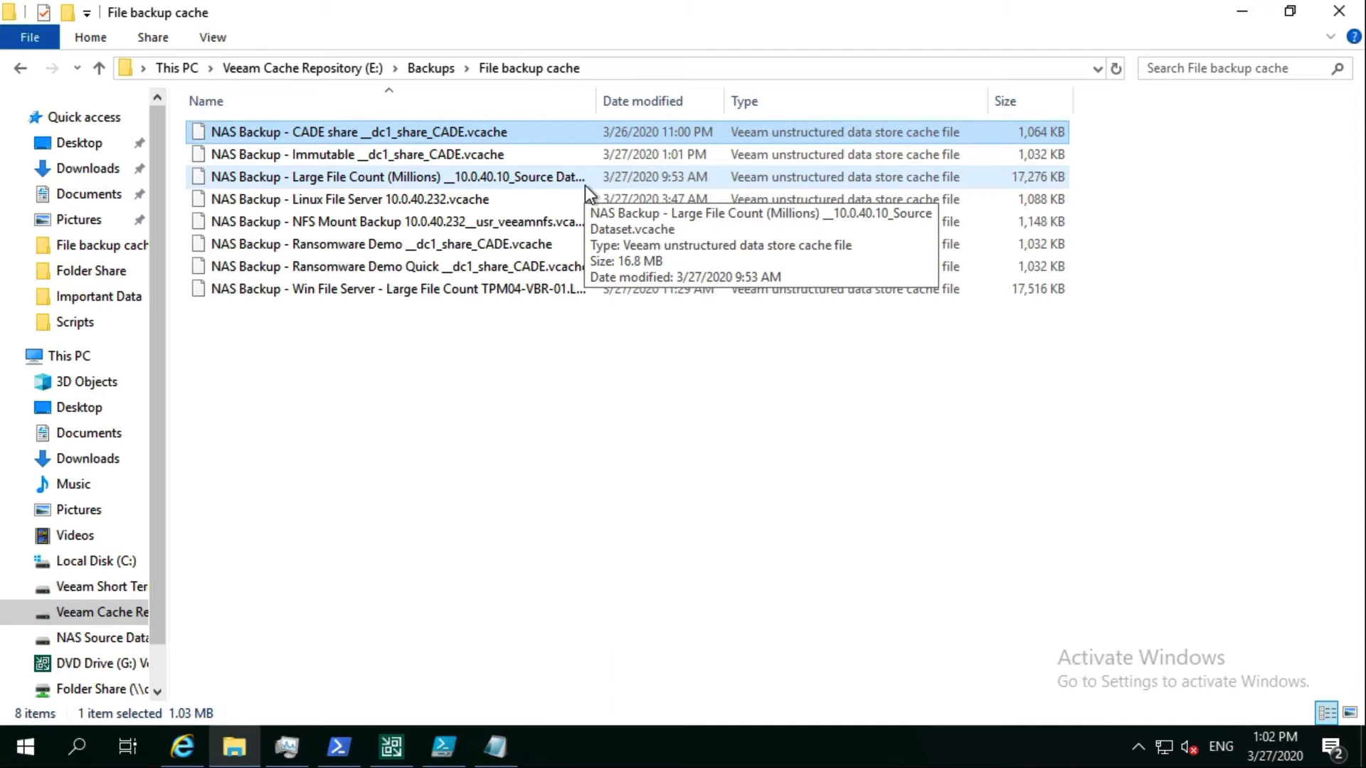
mouse_move(1141, 98)
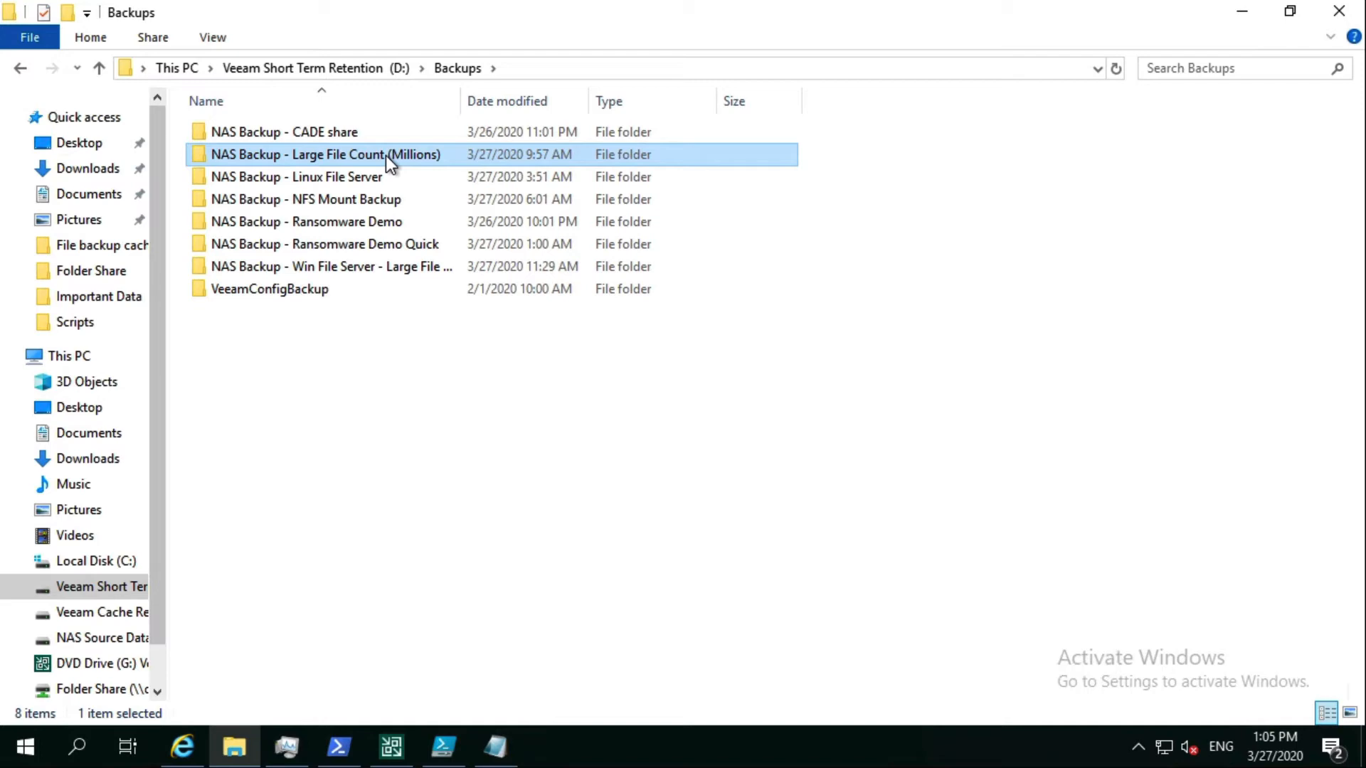
Open the 'NAS Backup - Large File Count (Millions)' folder in D:\Backups
double_click(325, 154)
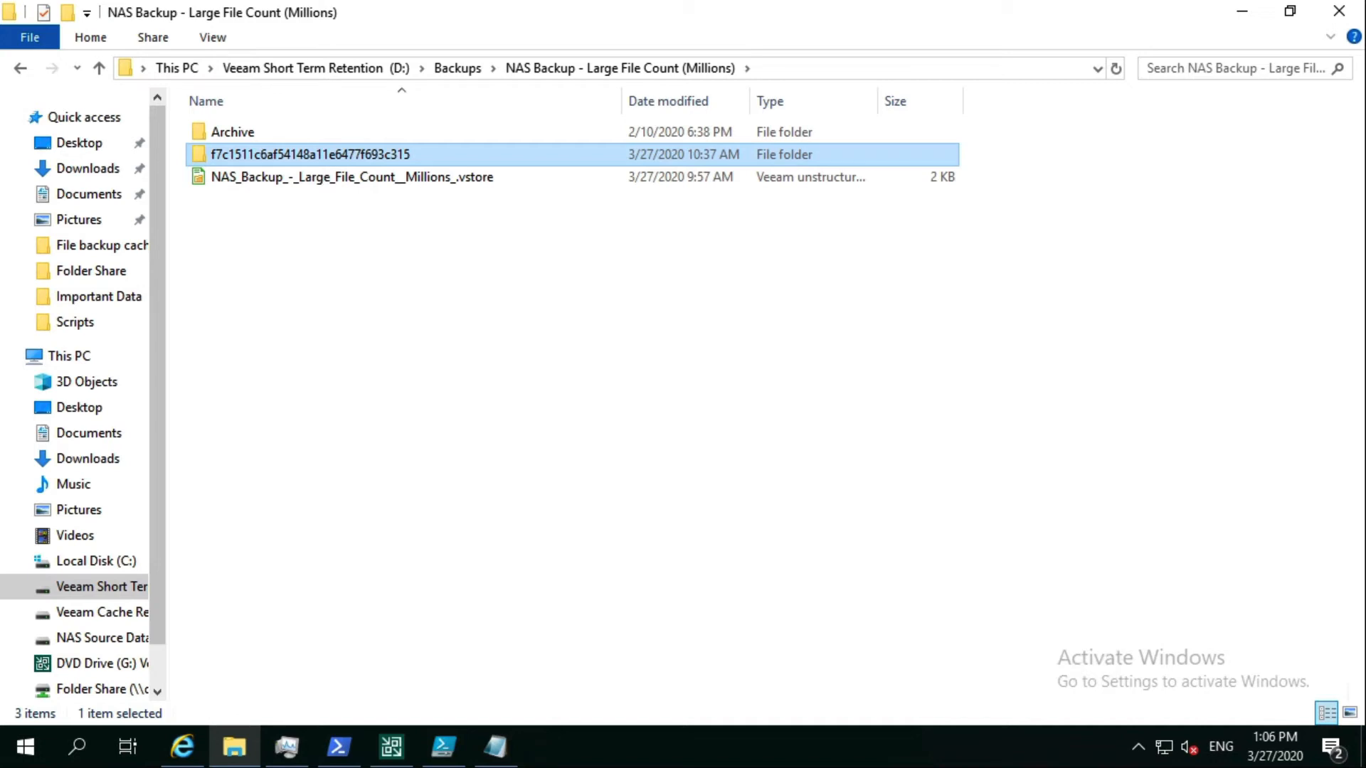
Open the hashed subfolder f7c1511c6af54148a11e6477f693c315
double_click(310, 155)
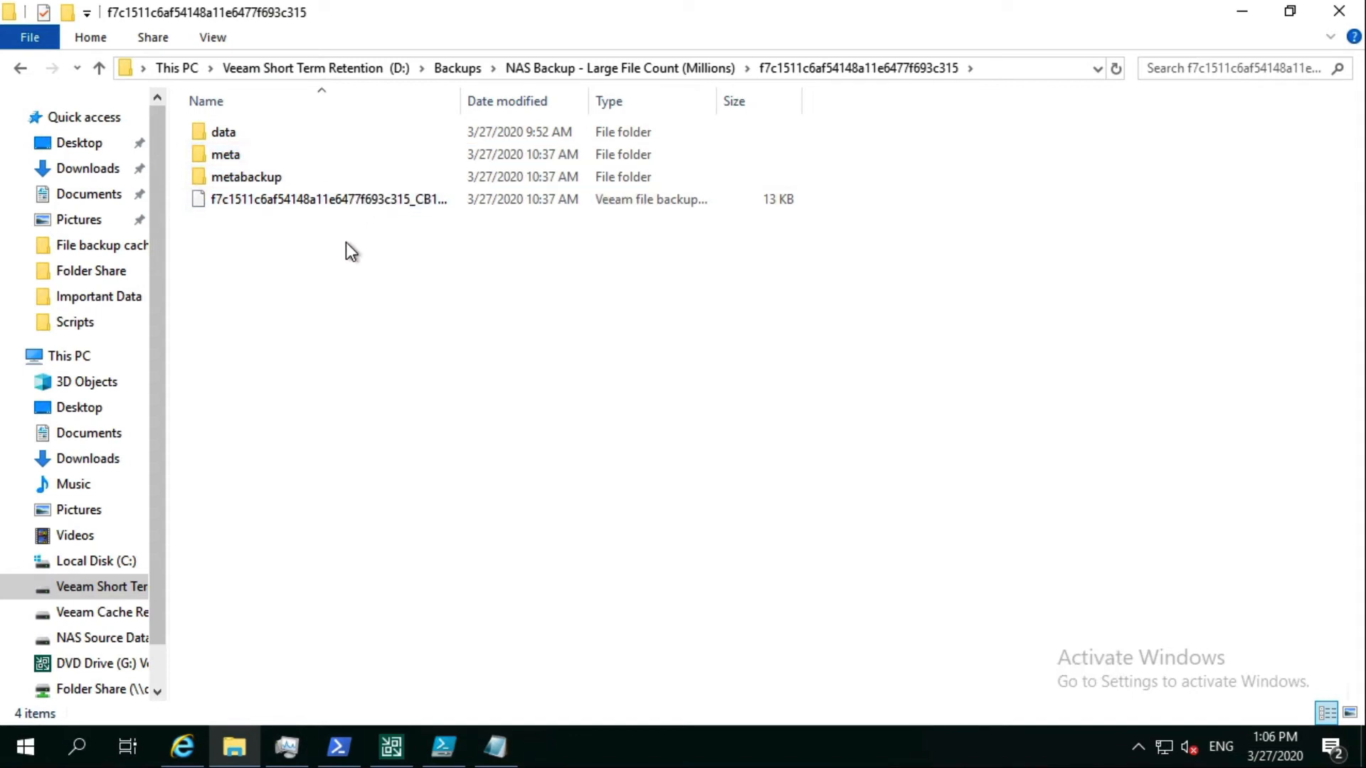
Open the meta folder listing 32 .vindex and .vslice files
double_click(225, 155)
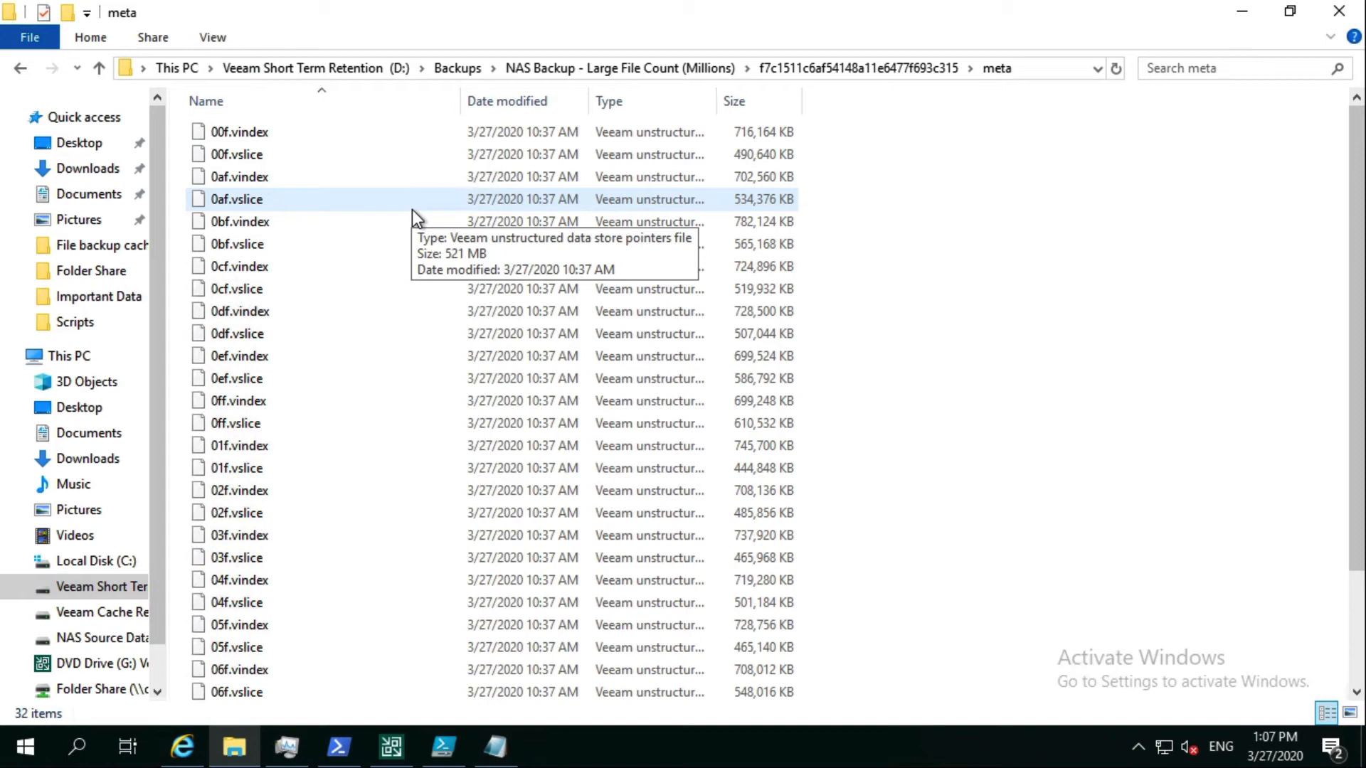